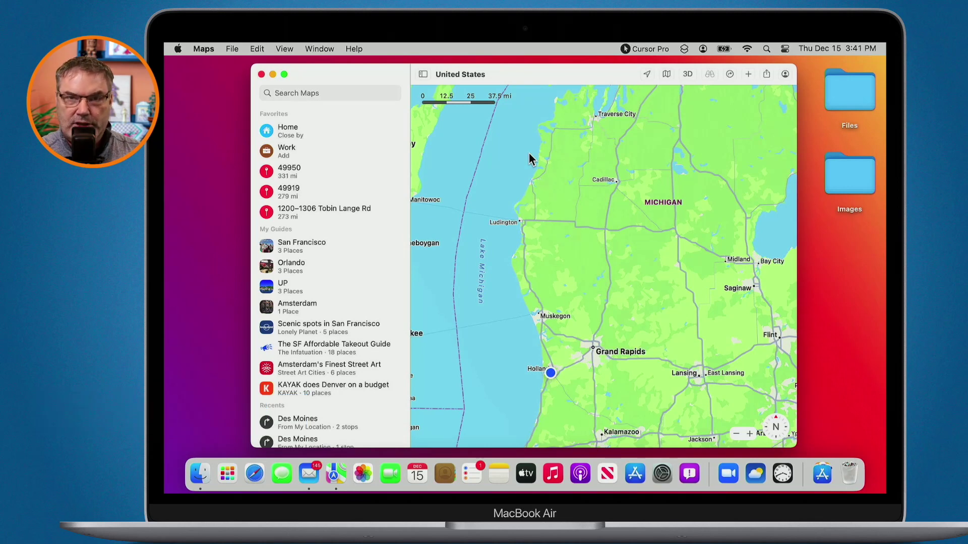
Pan the map from Holland north to the Traverse City and Straits of Mackinac area.
left_click(549, 373)
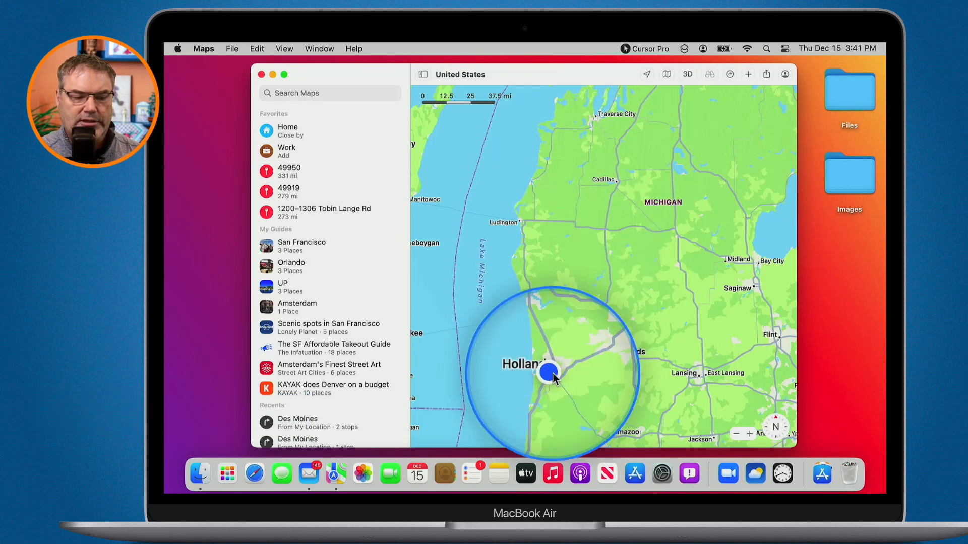
left_click_drag(552, 380, 617, 270)
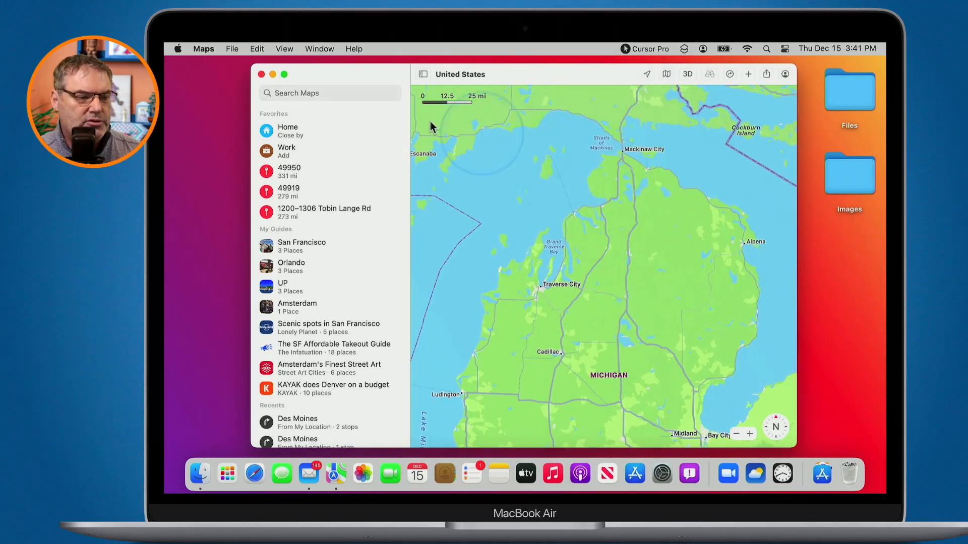
Search 'mackin' and get driving directions to Mackinaw City, MI.
left_click(330, 93)
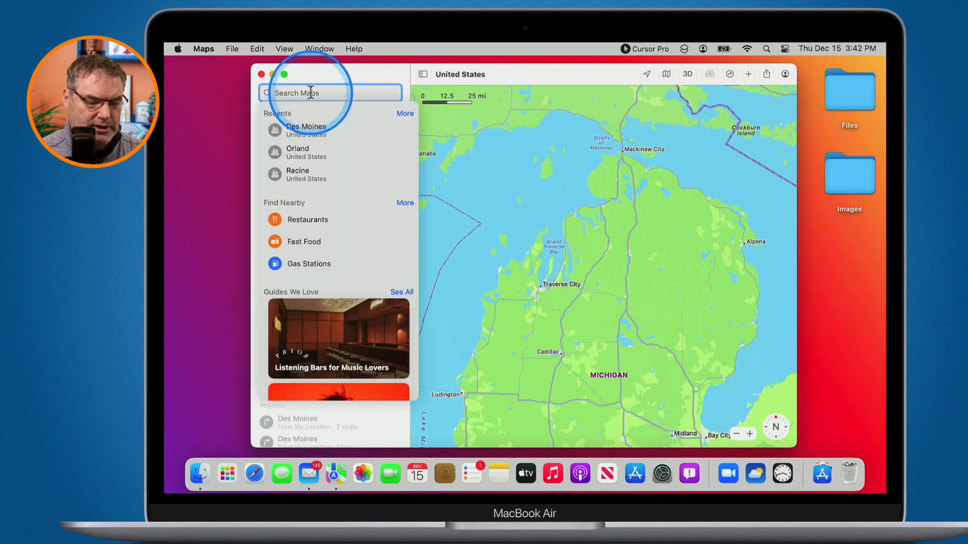
type("mackin")
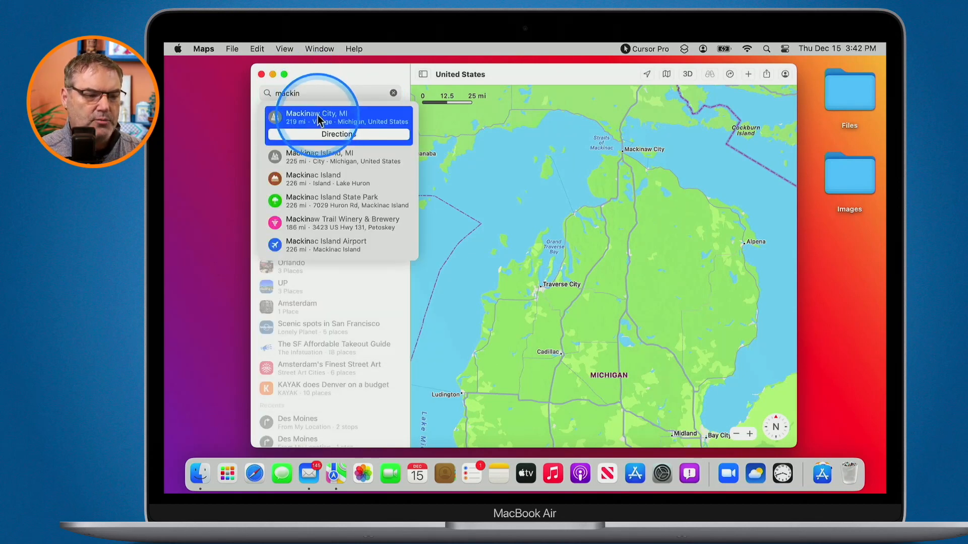
left_click(339, 134)
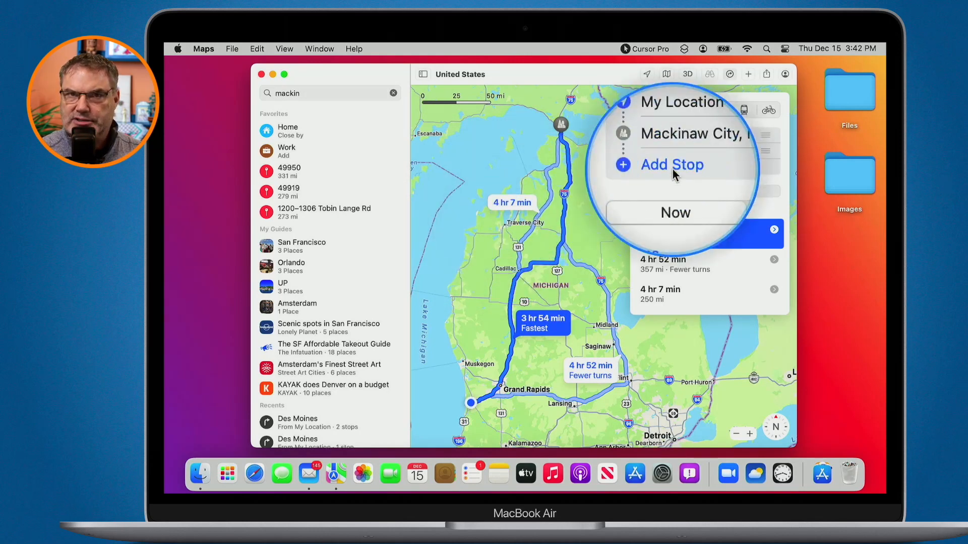
Add Traverse City, MI as a stop and move it ahead of Mackinaw City.
left_click(672, 165)
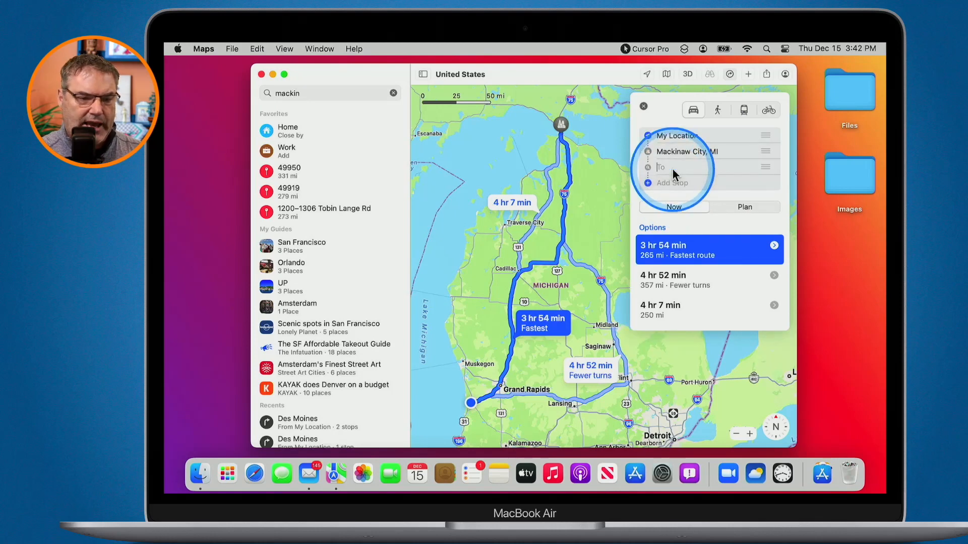
type("traver")
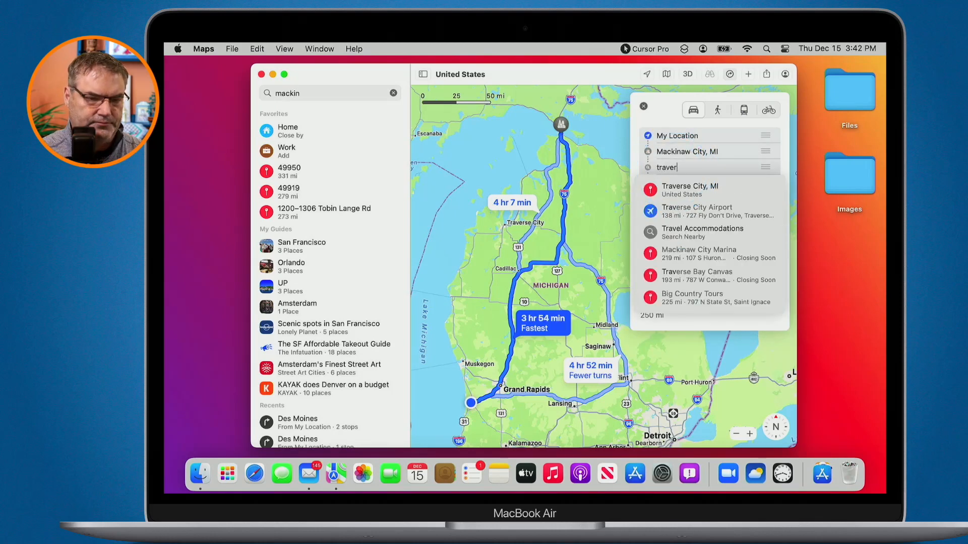
left_click(689, 189)
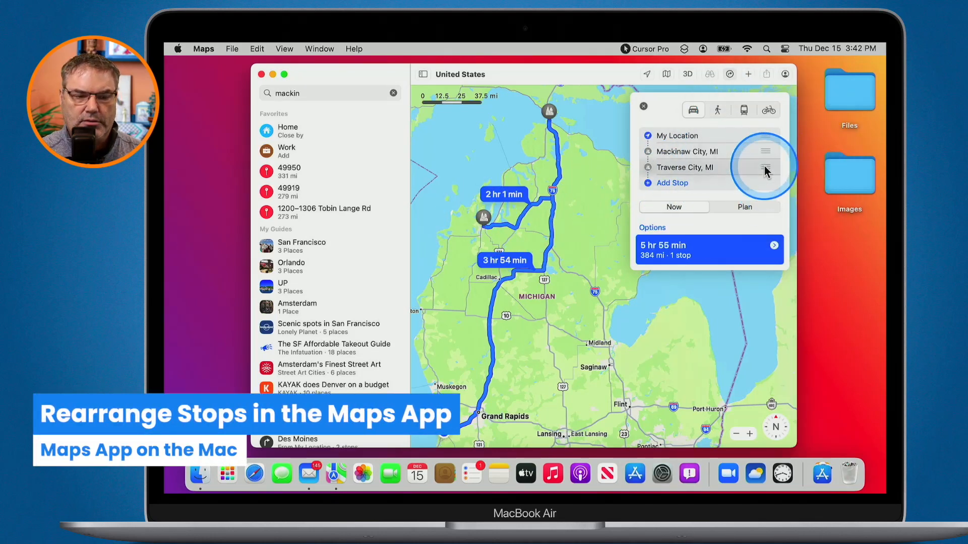
left_click_drag(765, 167, 765, 151)
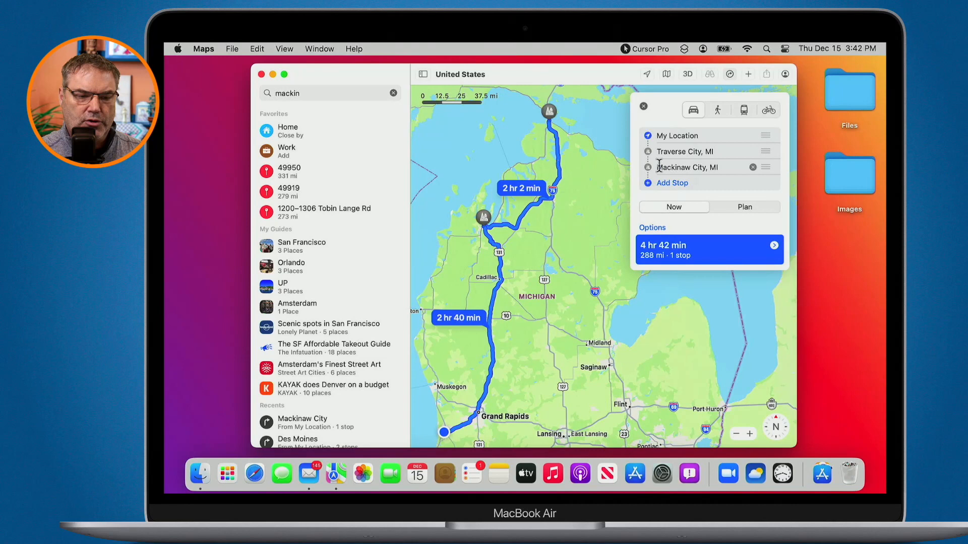
Add Flushing, MI as the final stop, giving a 7 hr 46 min route.
left_click(672, 183)
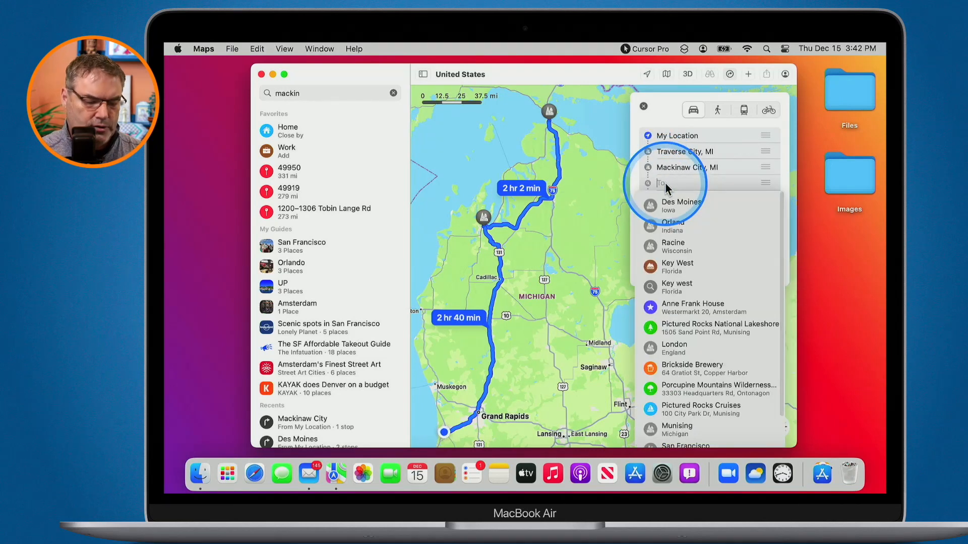
type("Flushin")
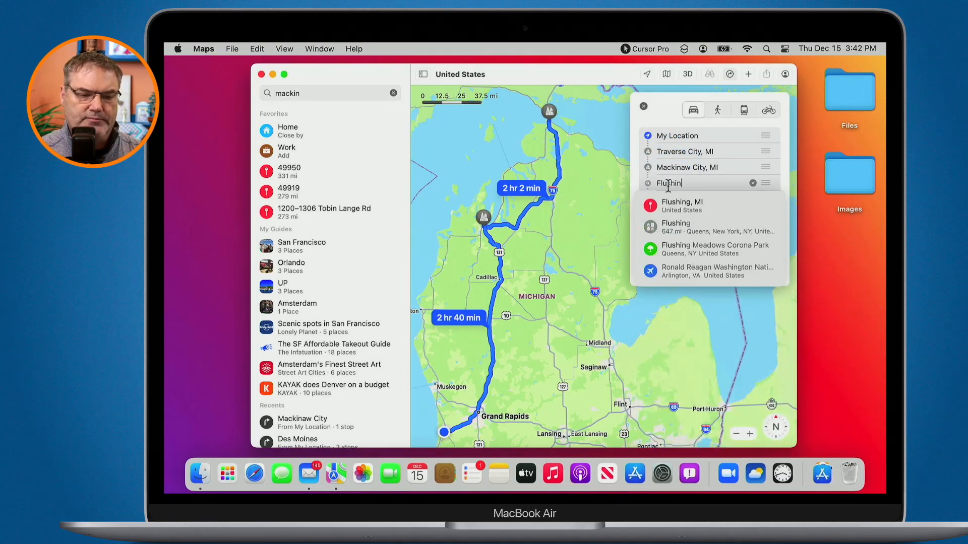
left_click(682, 205)
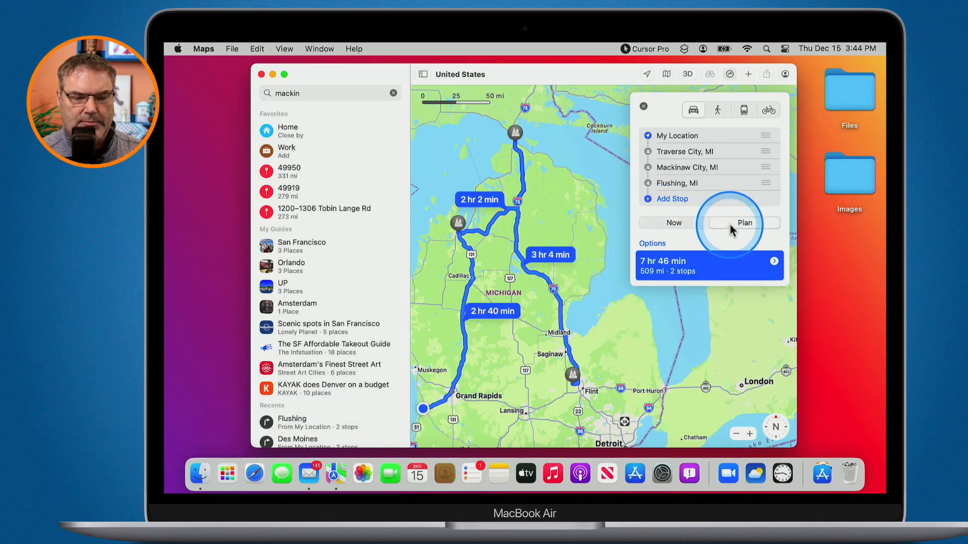
Close the multi-stop directions panel to clear the route from the map.
left_click(744, 223)
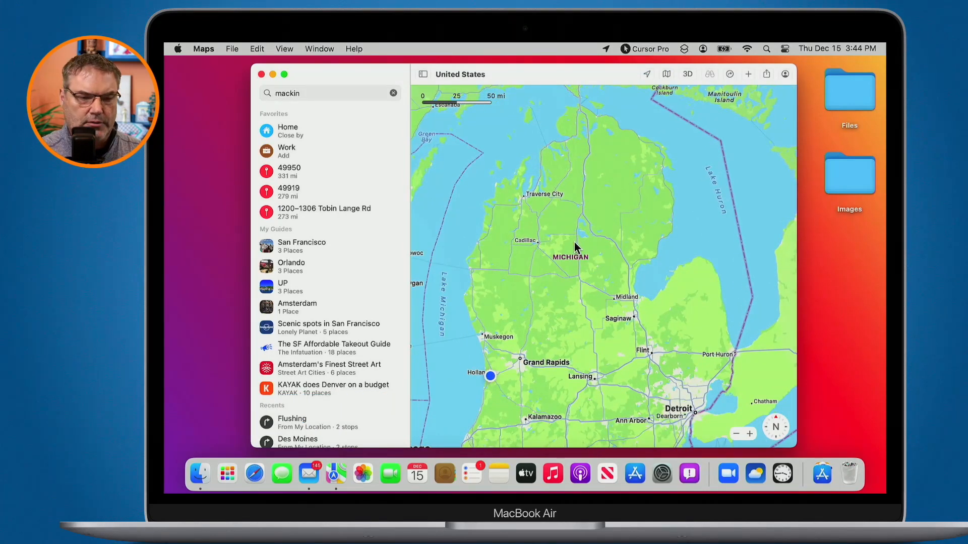
Search 'desm' and get driving directions to Des Moines (6 hr 39 min, 466 mi).
left_click(326, 93)
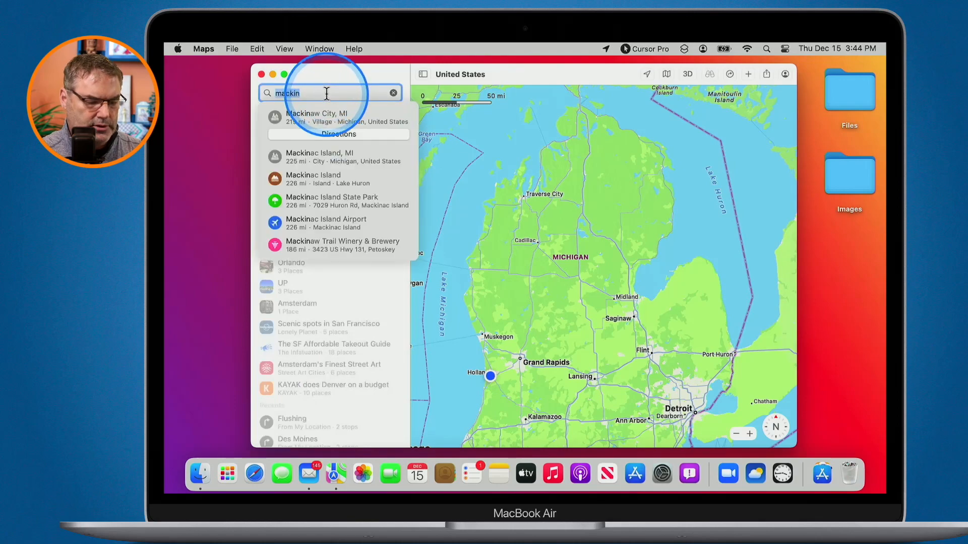
type("desm")
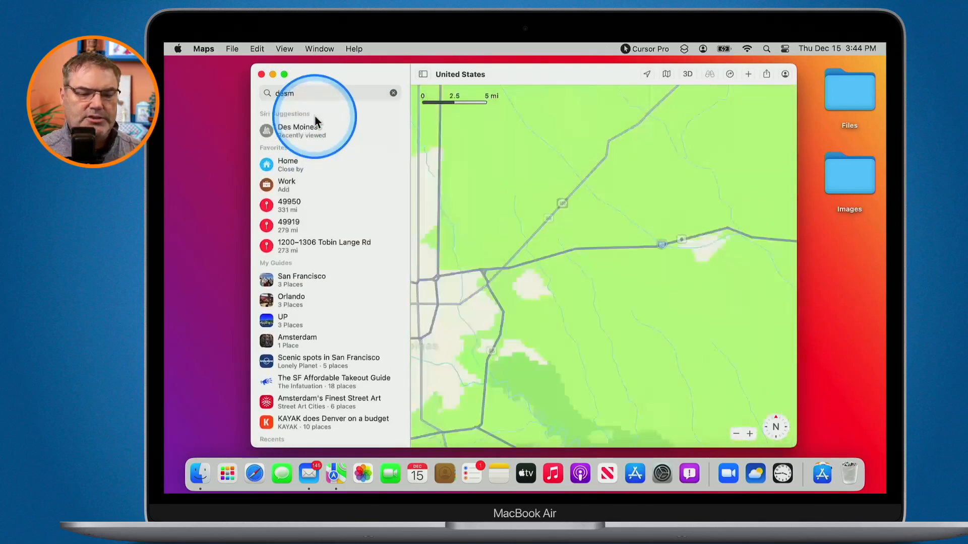
left_click(298, 131)
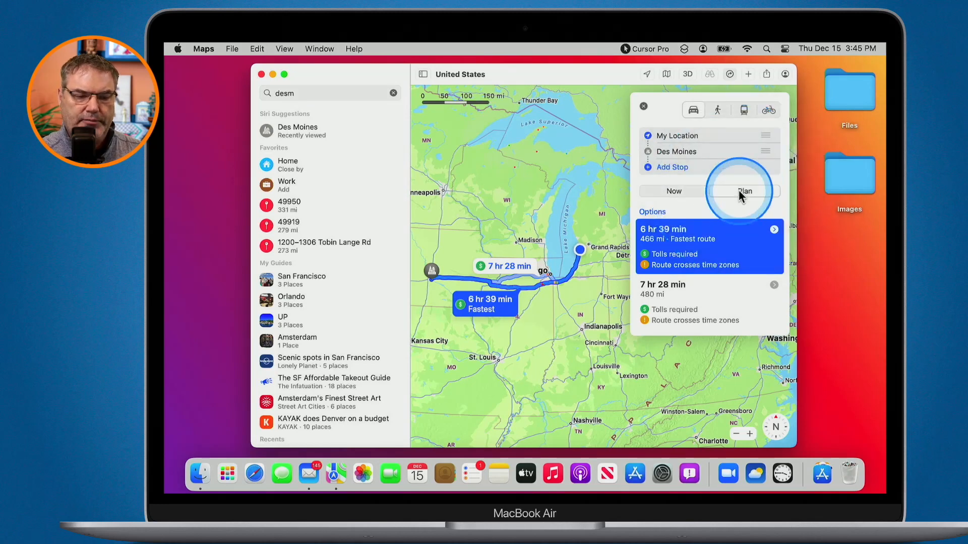
Plan to arrive December 16 at 5:00 PM and select the fastest route.
left_click(744, 191)
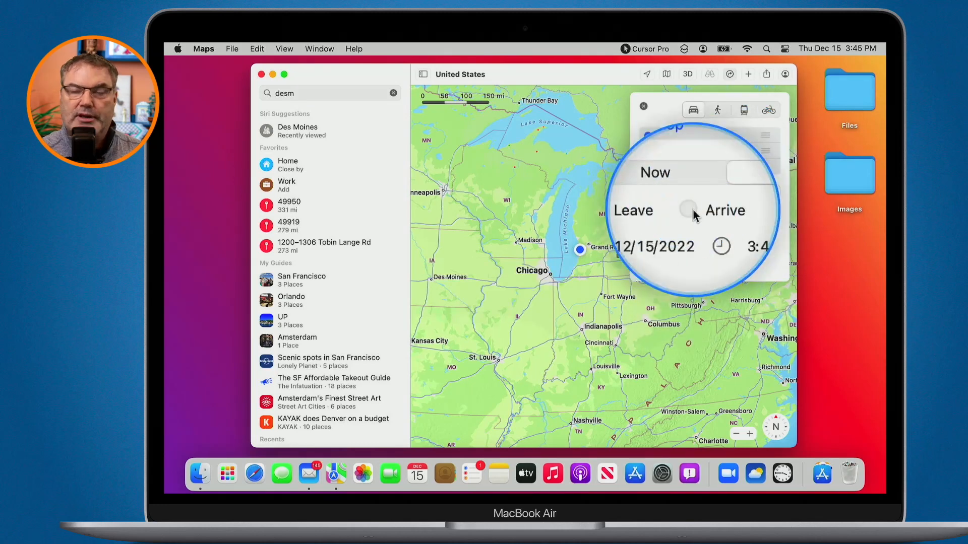
left_click(690, 210)
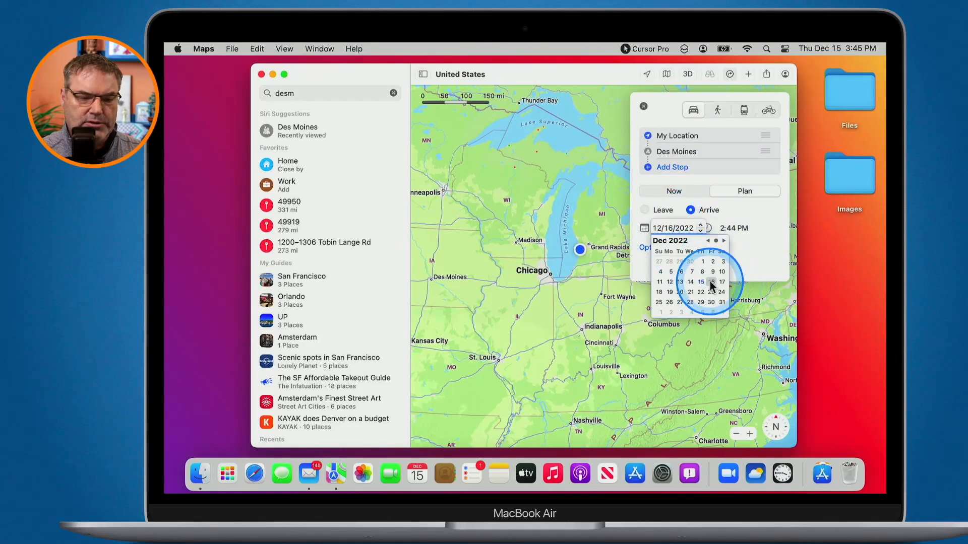
left_click(711, 282)
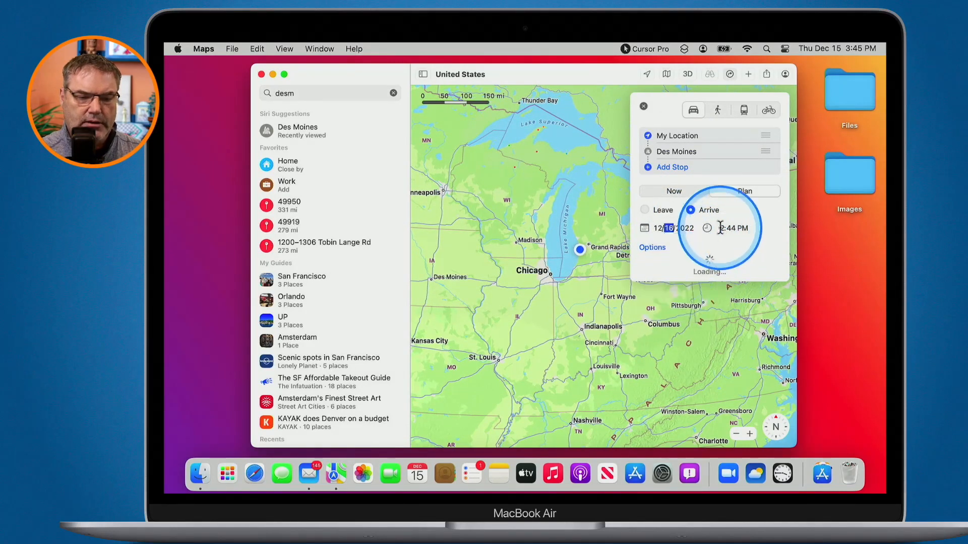
left_click(721, 228)
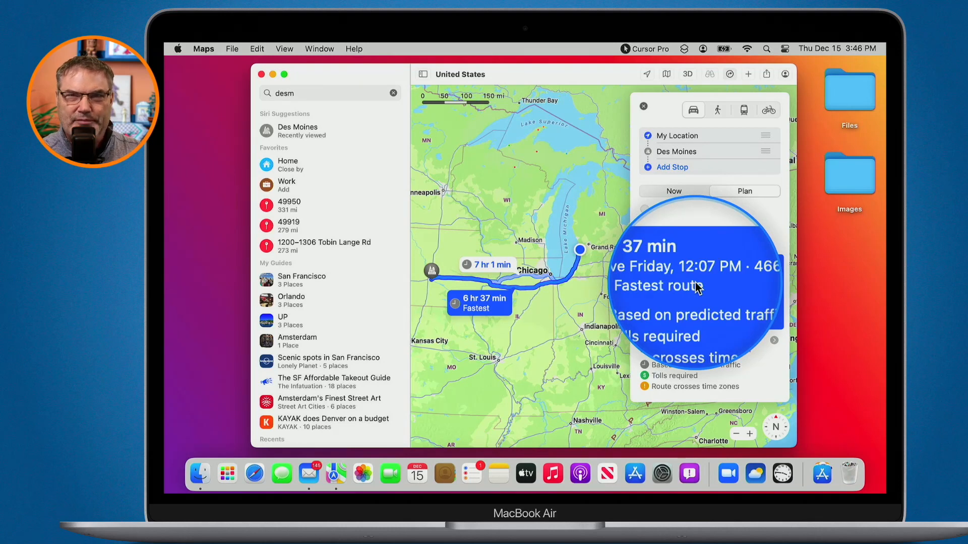
left_click(744, 191)
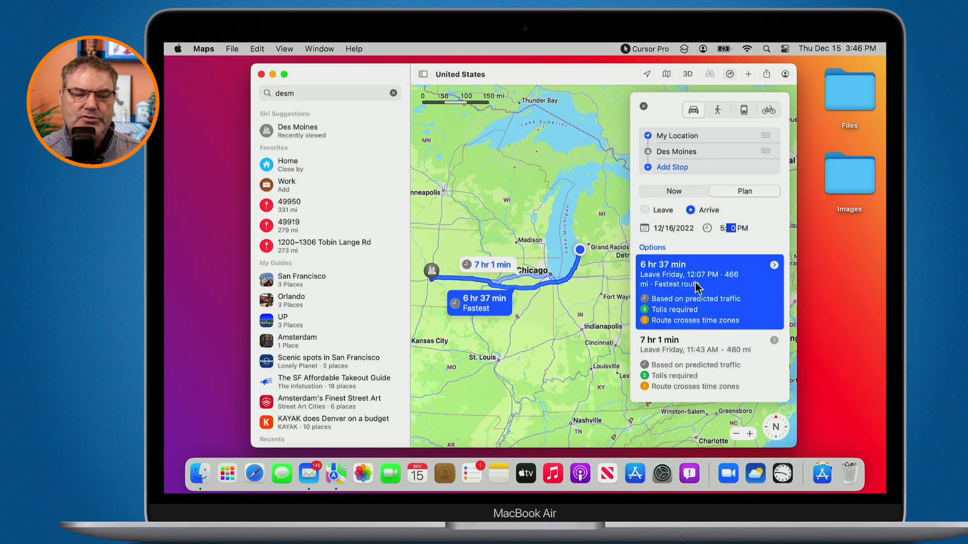